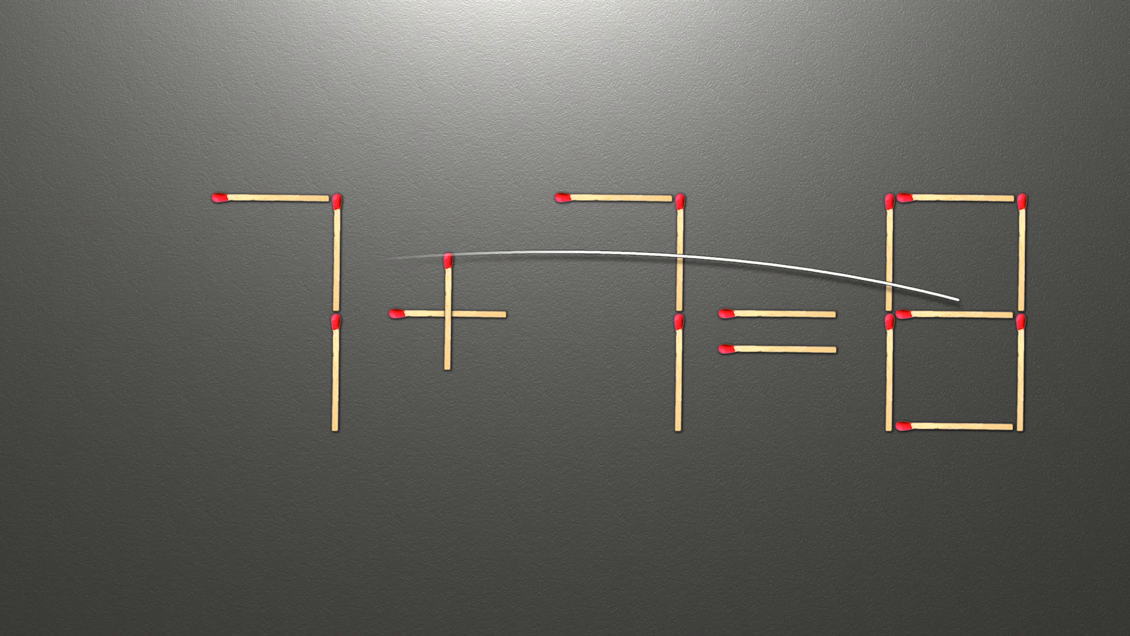
Step: Move the 8's middle match before the first 7, making the equation -7+7=0
drag(930, 317, 115, 317)
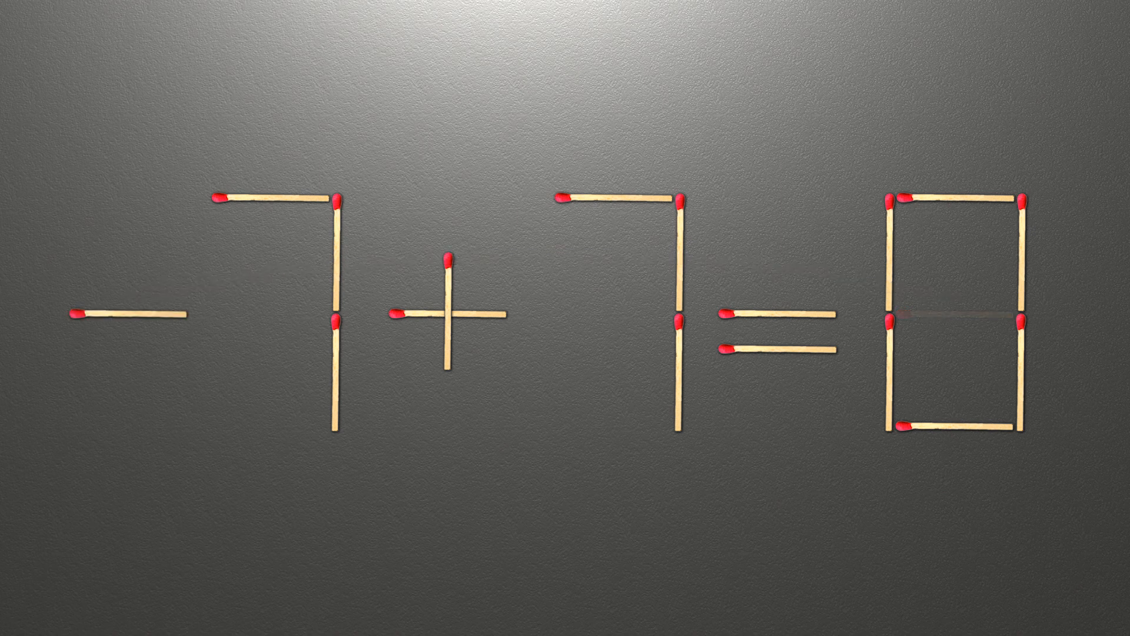